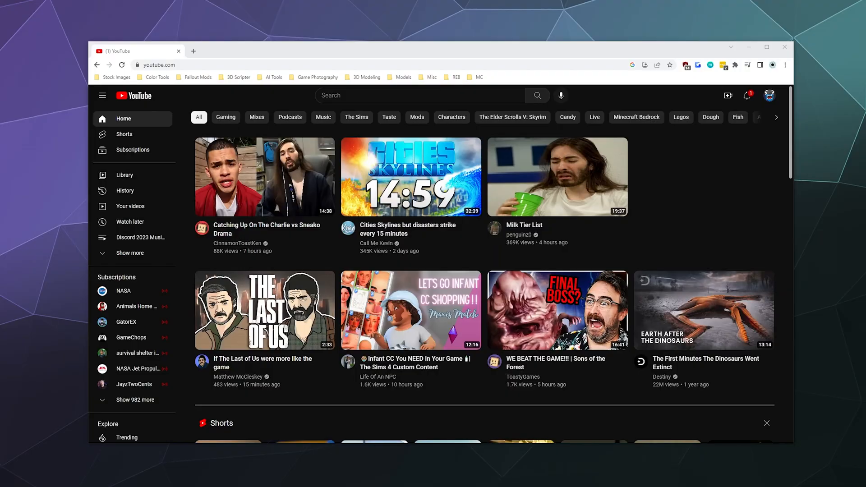
mouse_move(713, 163)
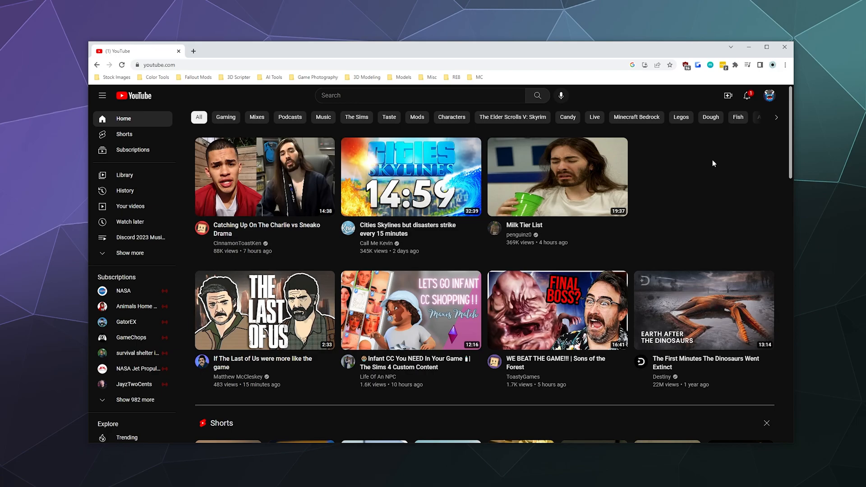
mouse_move(728, 96)
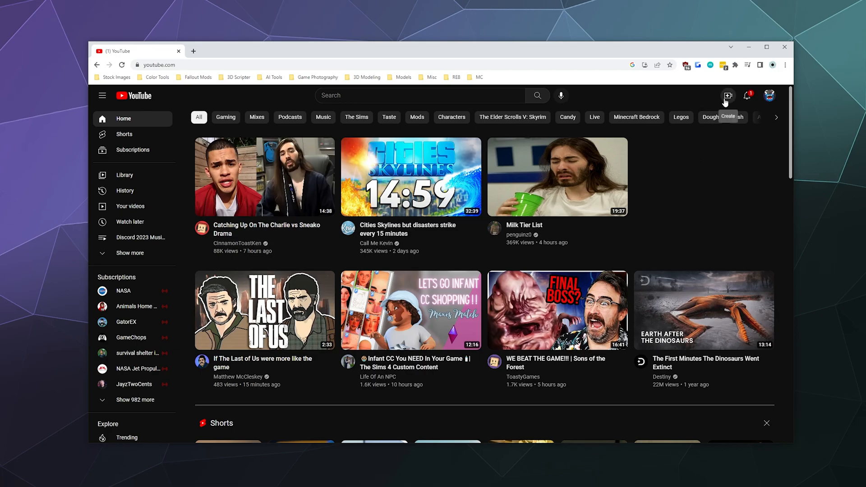
Choose Go live from the Create menu to open the Live Control Room.
click(729, 95)
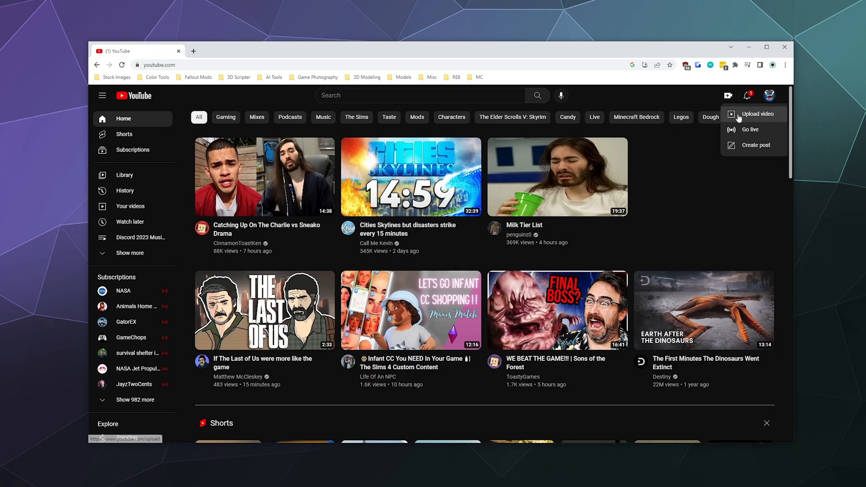
mouse_move(749, 129)
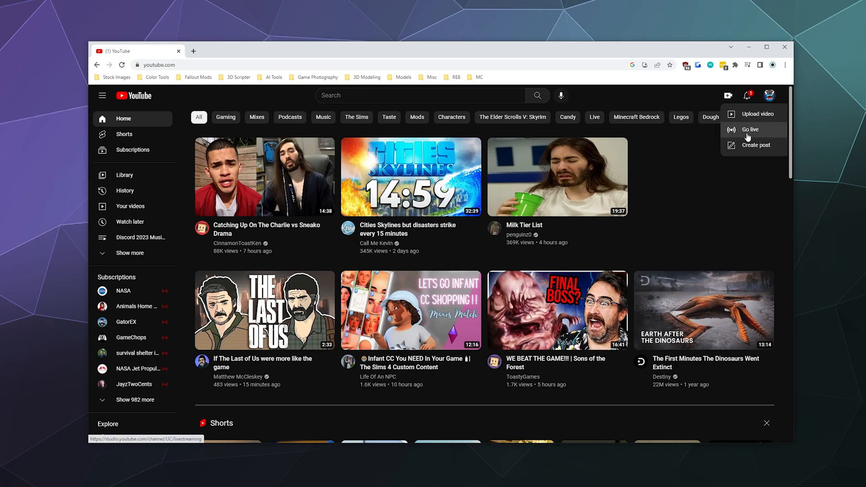
click(751, 130)
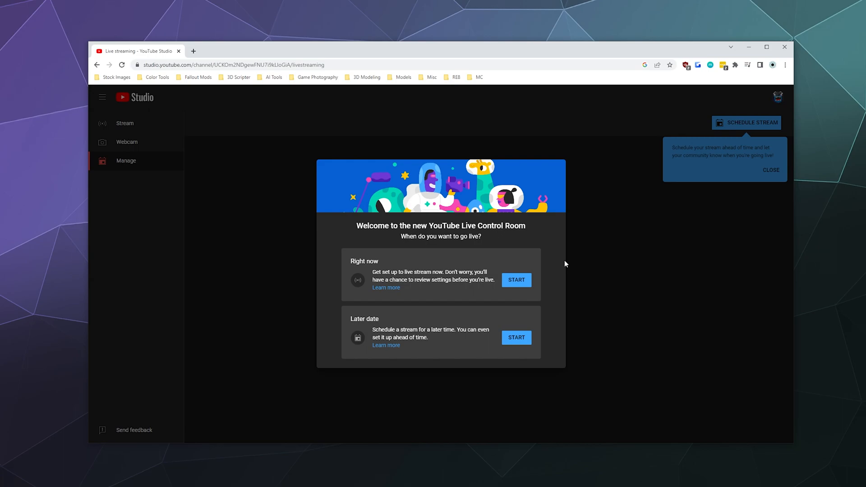
mouse_move(511, 348)
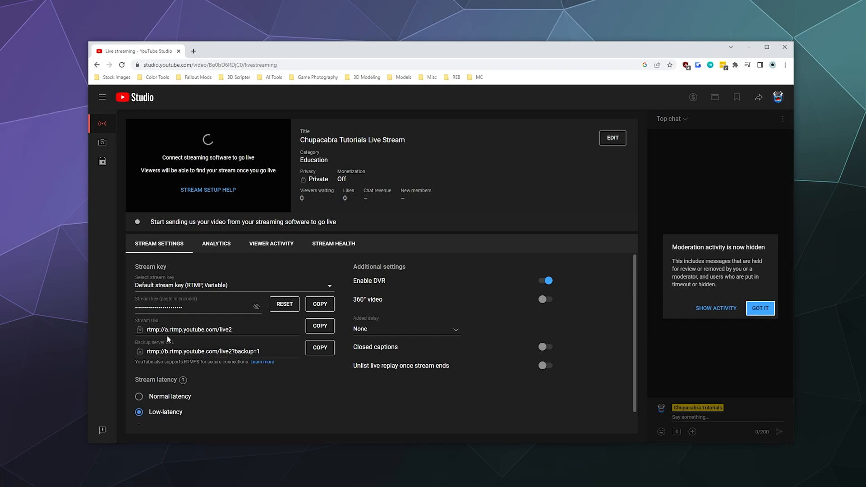
mouse_move(189, 352)
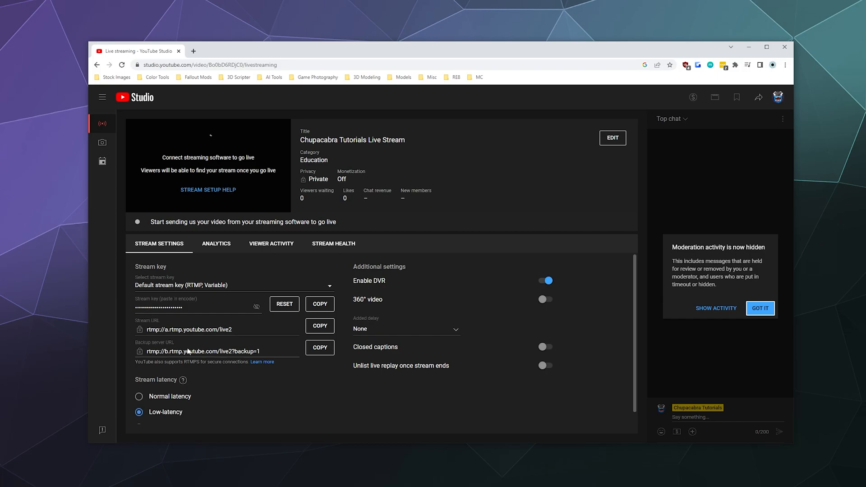